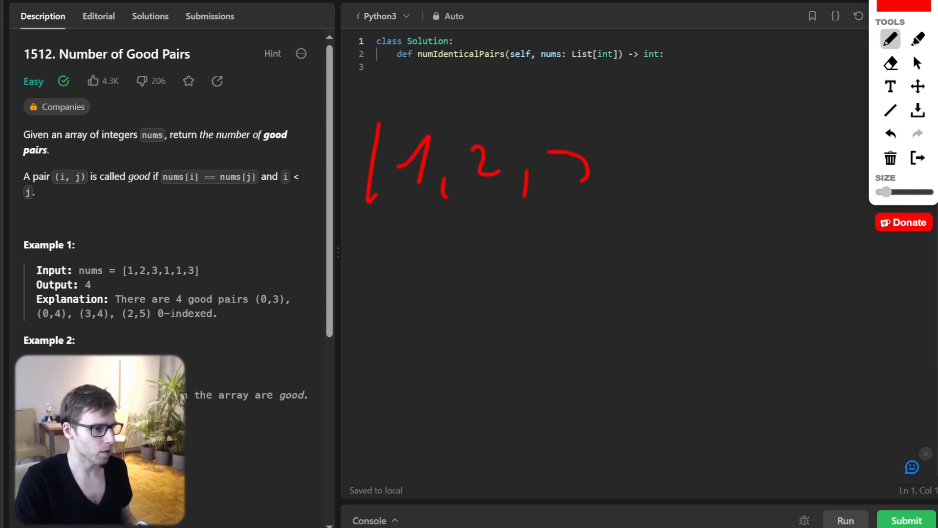
Sketch [1,2,3,1,1,3] in red, circling the three 1s and linking and numbering pairs 1–3
{"action": "left_click_drag", "start_coordinate": [575, 150], "coordinate": [575, 180]}
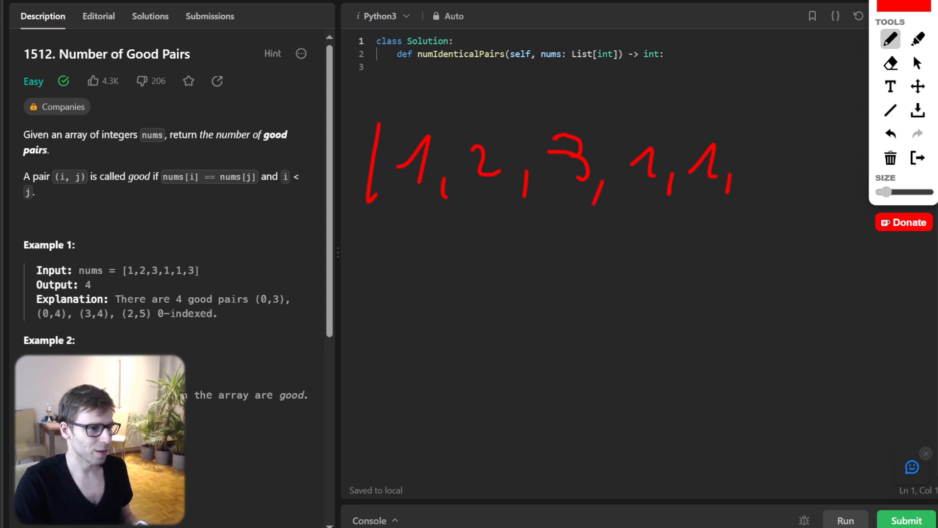
{"action": "left_click_drag", "start_coordinate": [760, 132], "coordinate": [802, 186]}
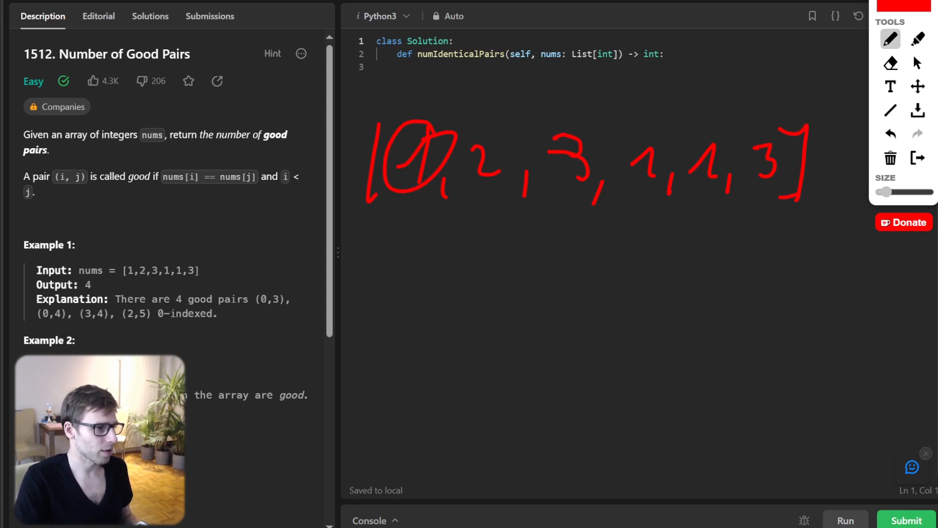
{"action": "left_click_drag", "start_coordinate": [428, 123], "coordinate": [655, 128]}
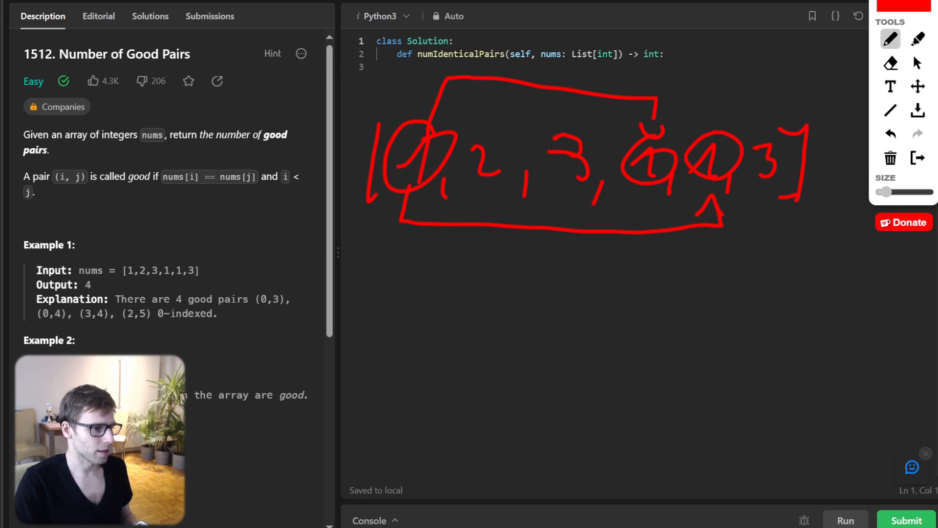
{"action": "left_click_drag", "start_coordinate": [650, 179], "coordinate": [704, 251]}
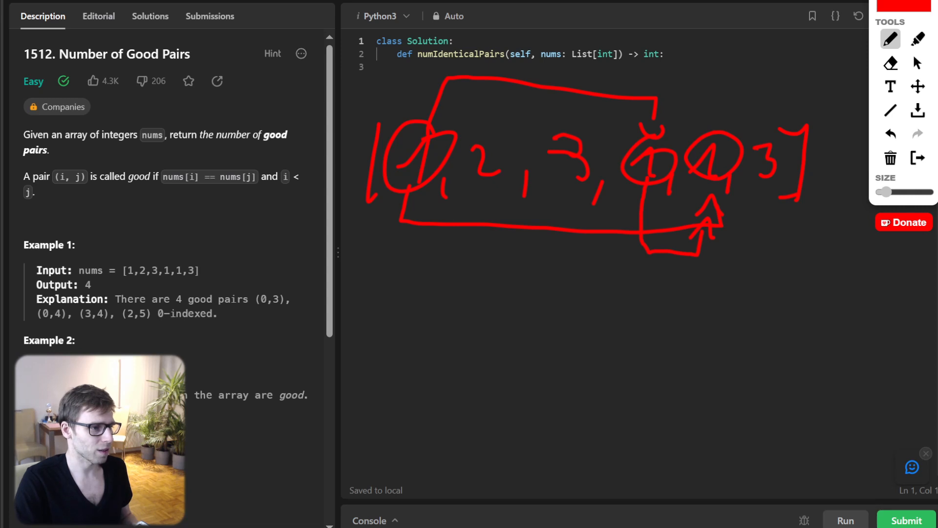
{"action": "left_click_drag", "start_coordinate": [598, 84], "coordinate": [610, 66]}
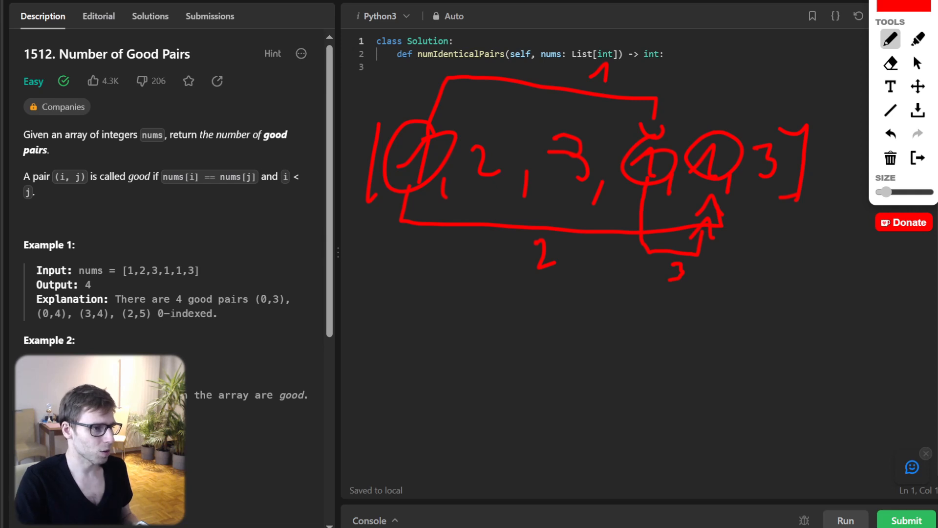
{"action": "left_click_drag", "start_coordinate": [550, 138], "coordinate": [584, 179]}
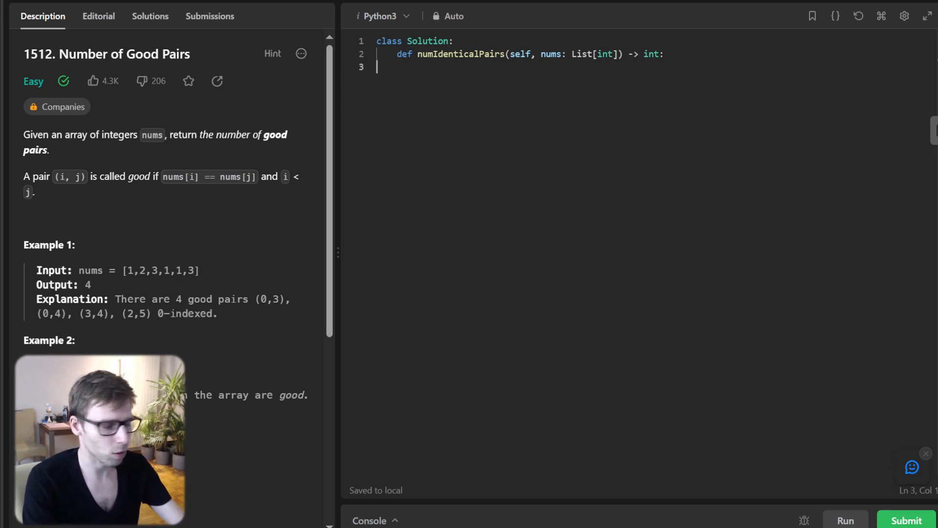
Write the count dictionary, result = 0, and a loop over nums checking num in count
{"action": "type", "text": "count = {"}
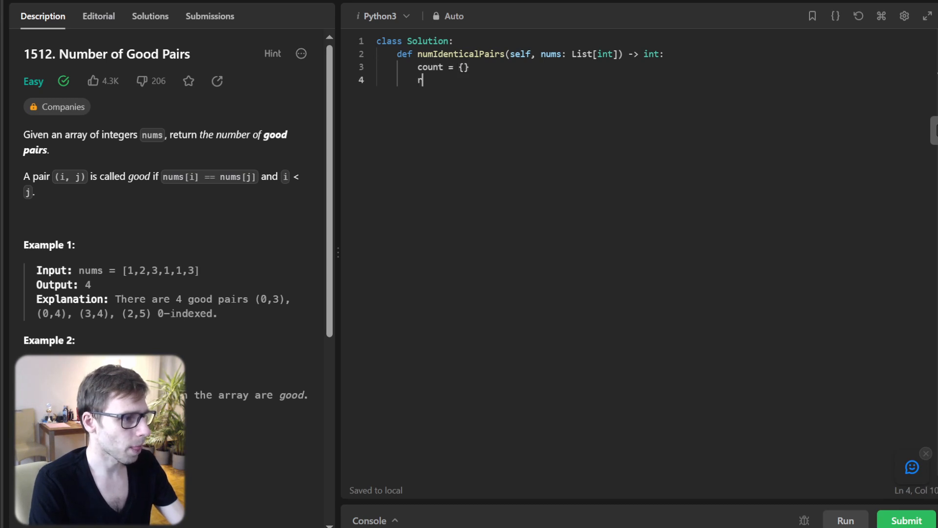
{"action": "type", "text": "result = 0"}
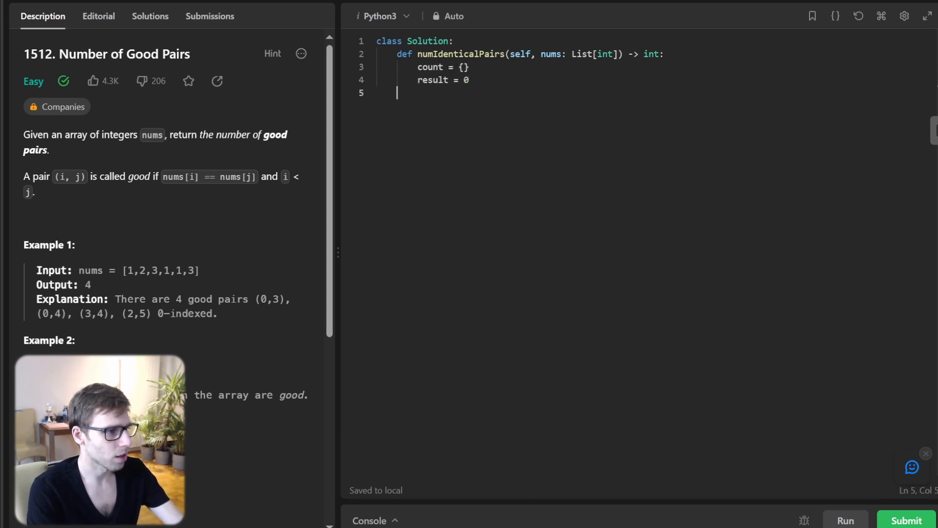
{"action": "type", "text": "for"}
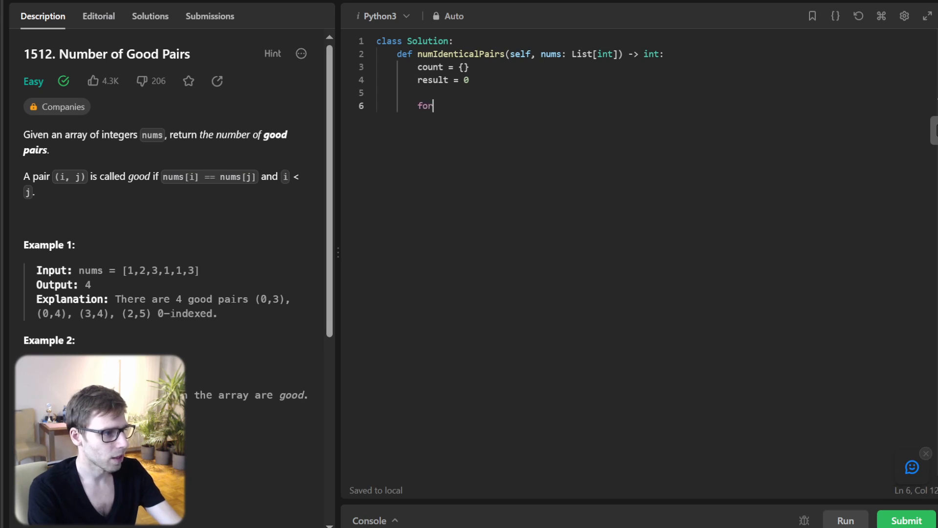
{"action": "type", "text": "num in nums:"}
{"action": "type", "text": "if"}
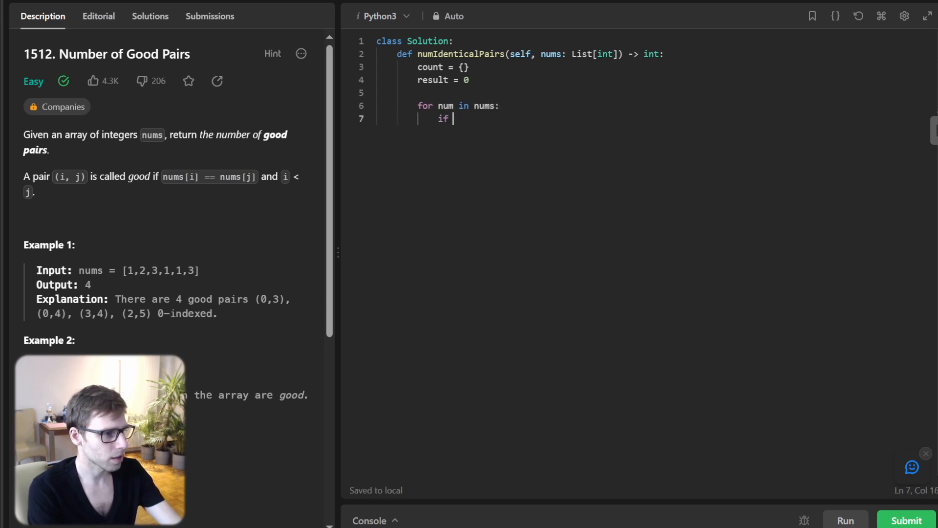
{"action": "type", "text": "num in count:"}
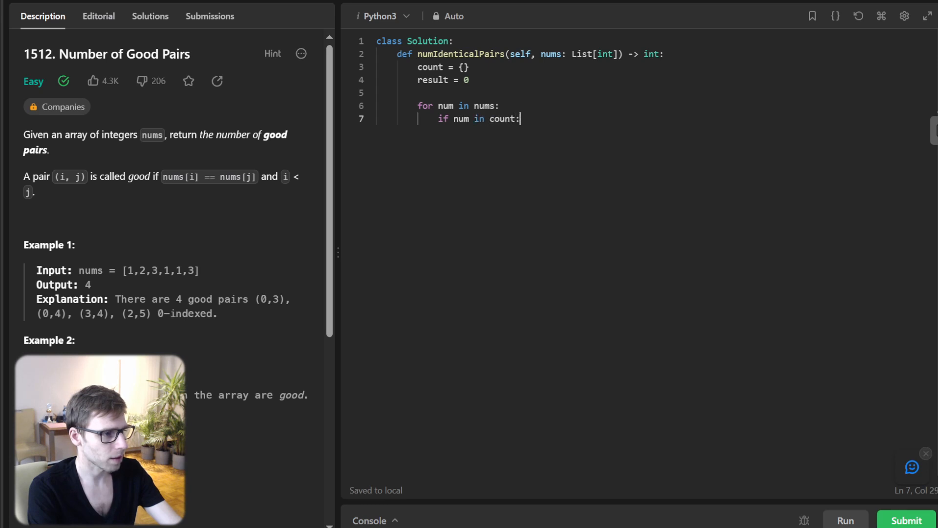
Add result and count updates, return result, and run tests: Accepted, output 4
{"action": "type", "text": "result += count["}
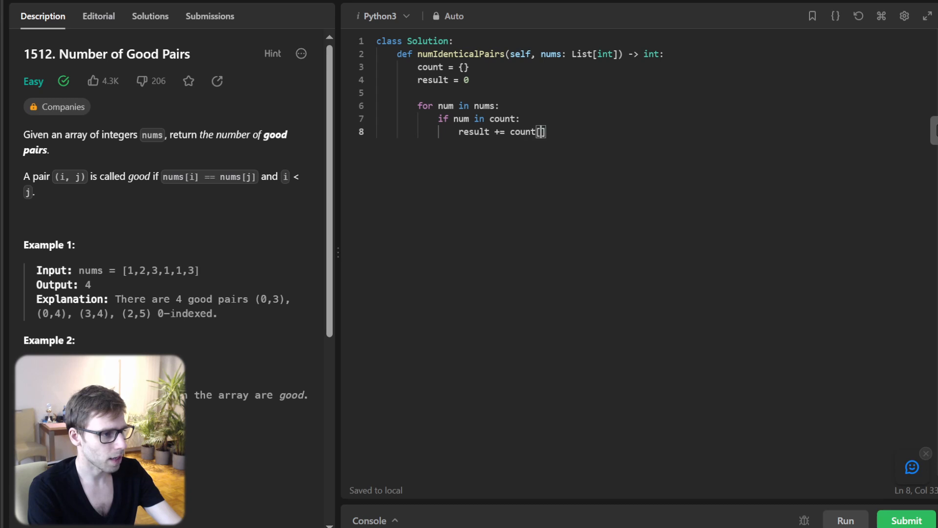
{"action": "type", "text": "num"}
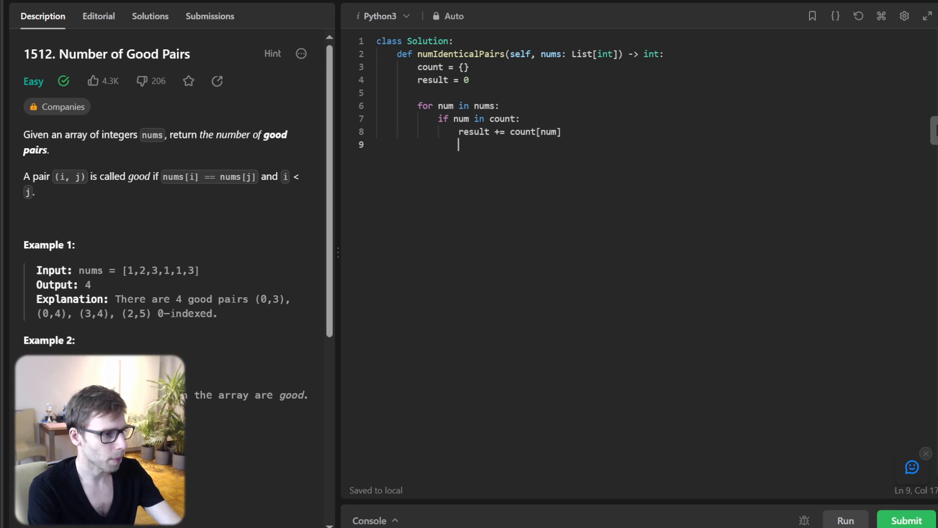
{"action": "type", "text": "count[num]"}
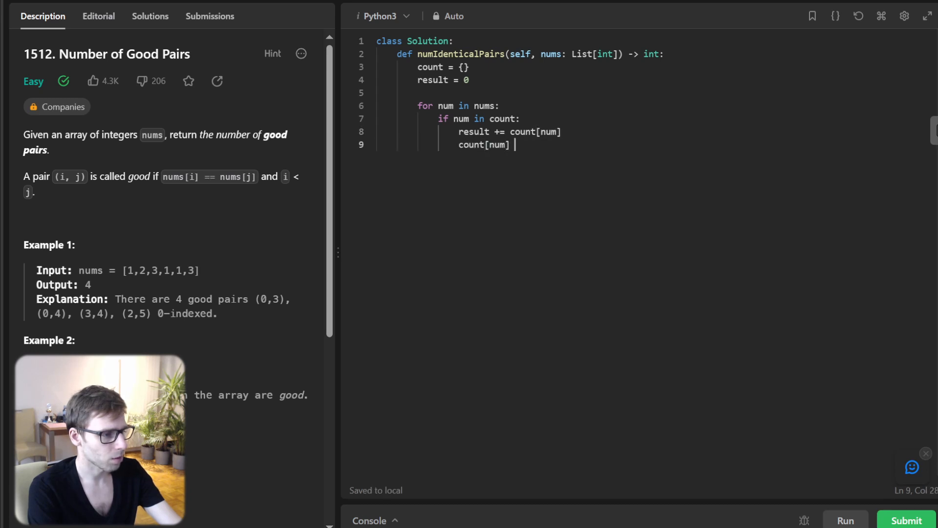
{"action": "type", "text": "+= 1"}
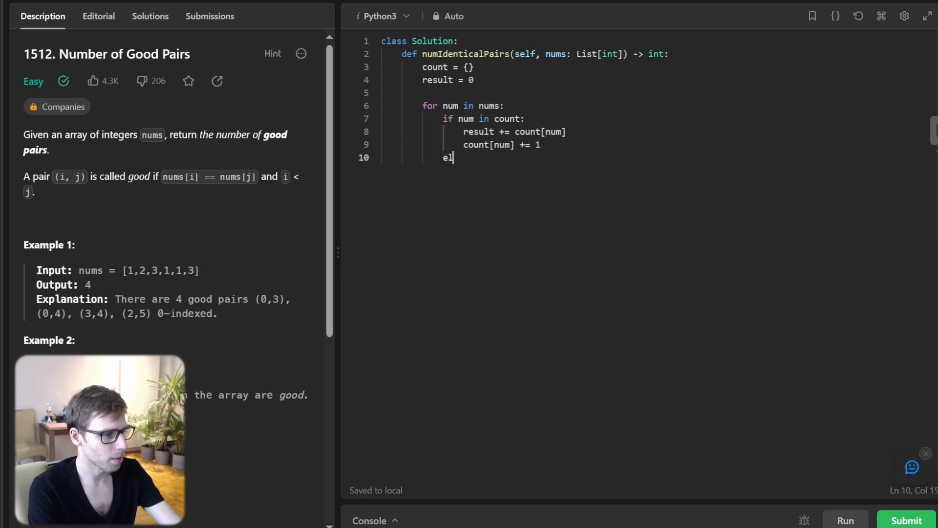
{"action": "type", "text": "se:"}
{"action": "type", "text": "count[num"}
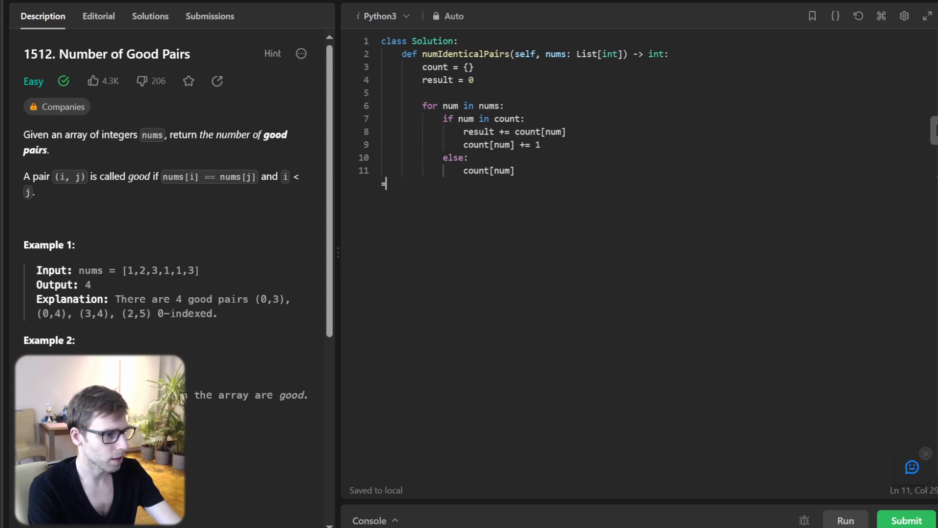
{"action": "type", "text": "= 1"}
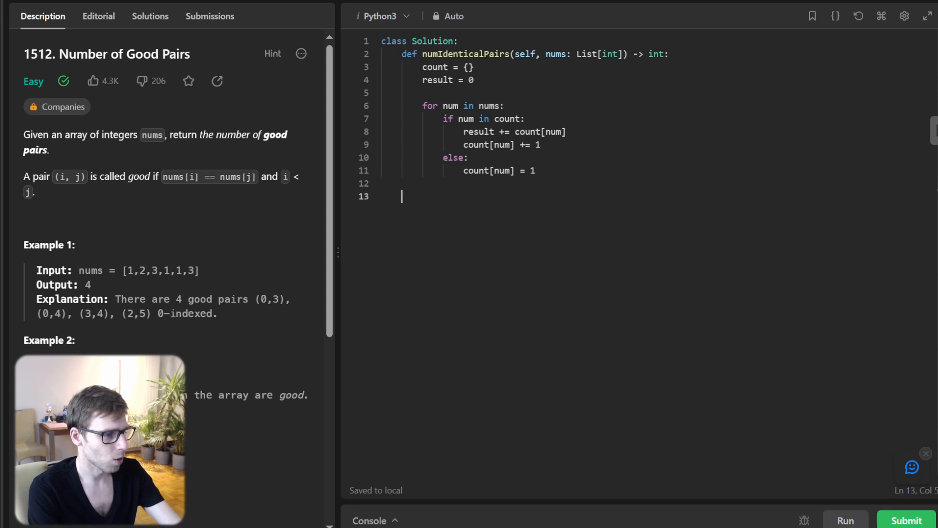
{"action": "type", "text": "return result"}
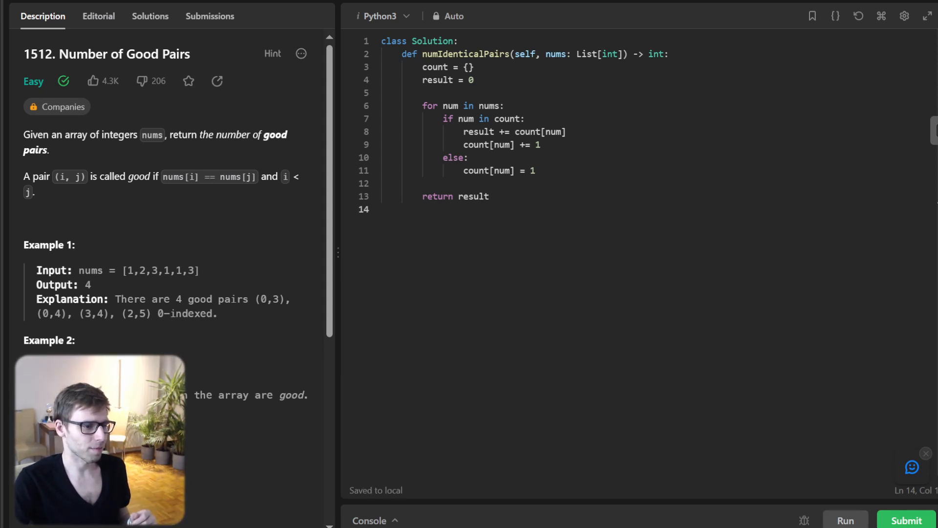
{"action": "left_click", "coordinate": [845, 519]}
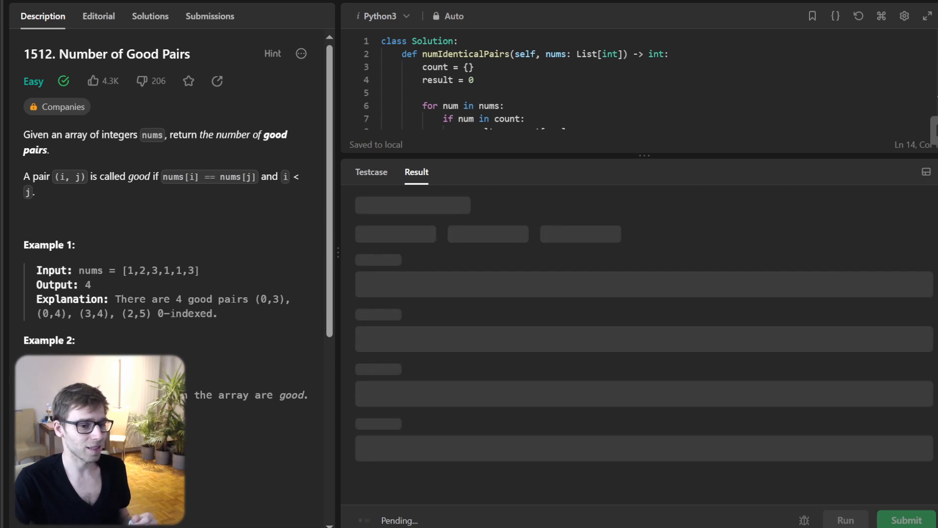
{"action": "left_click", "coordinate": [845, 520]}
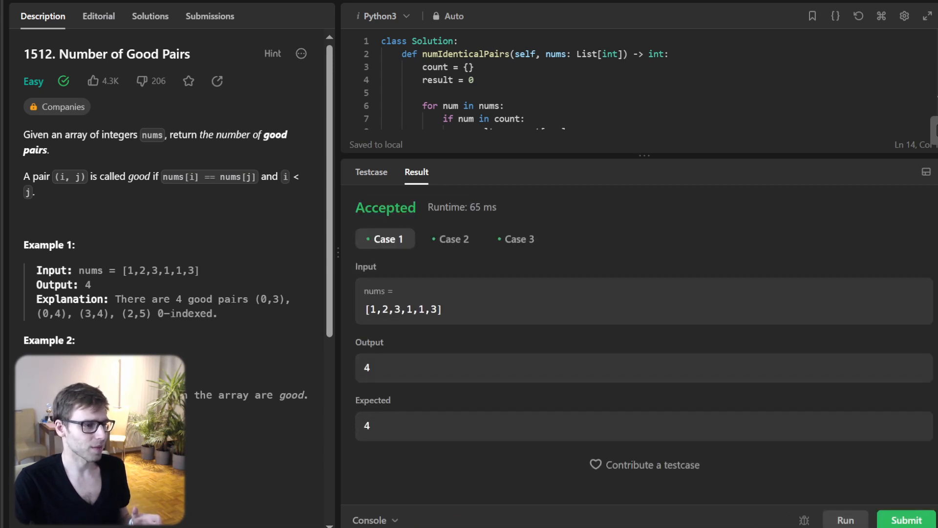